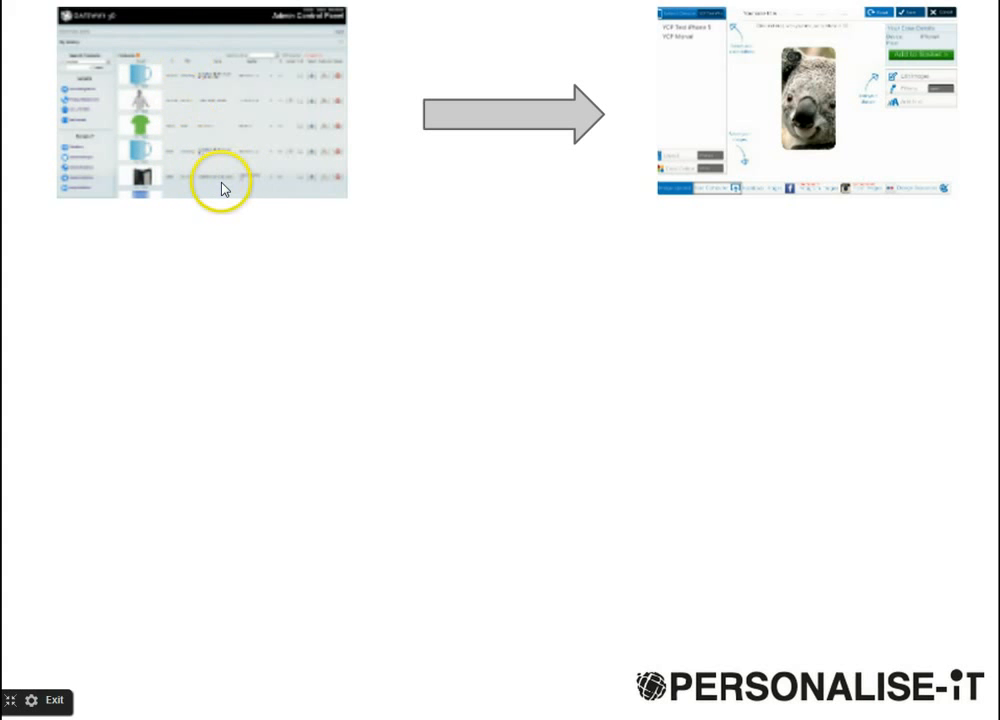
mouse_move(418, 234)
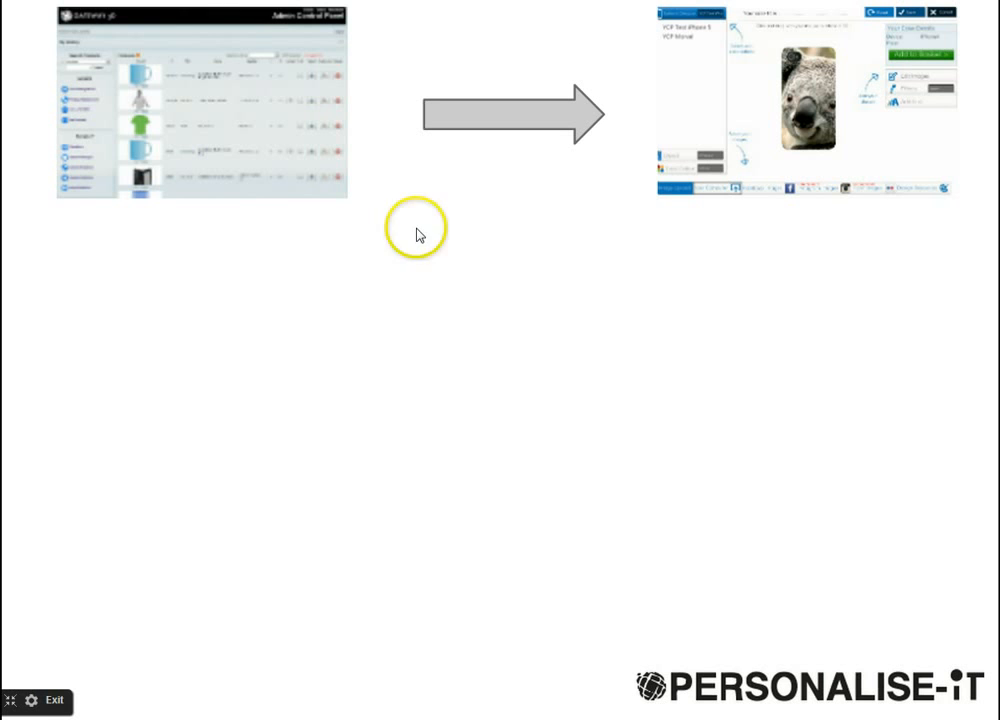
mouse_move(562, 232)
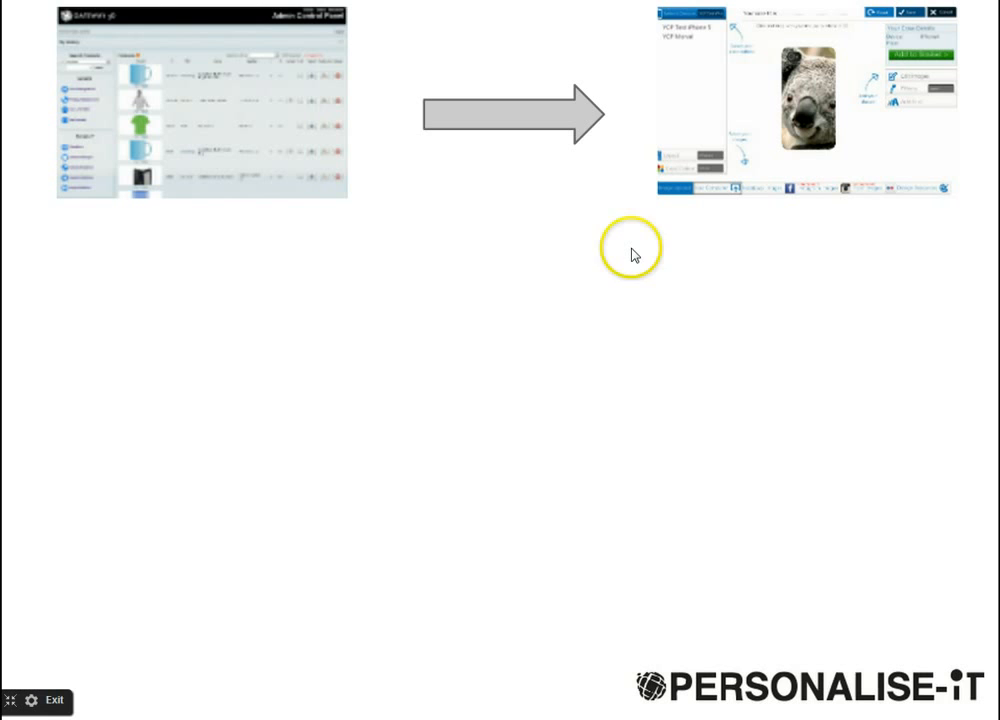
mouse_move(632, 250)
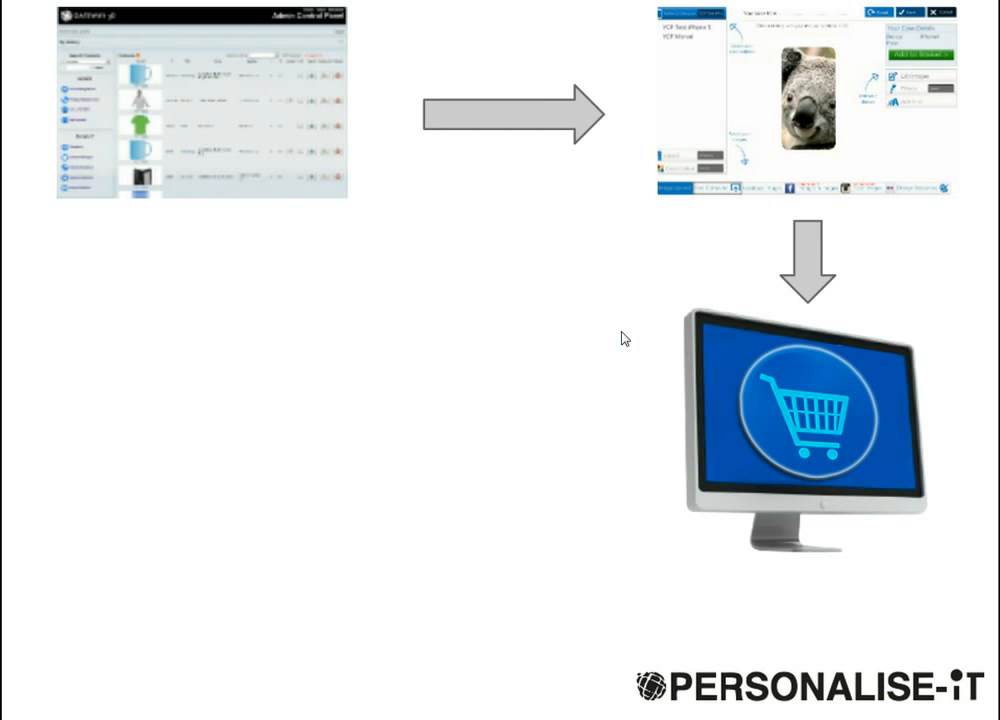
mouse_move(584, 336)
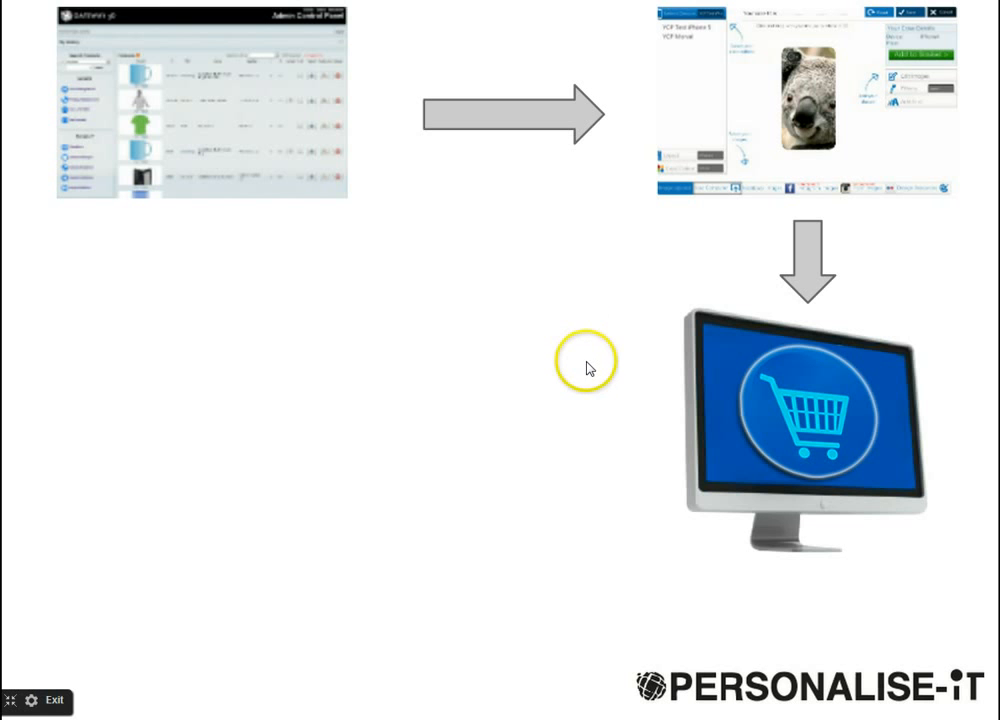
mouse_move(196, 136)
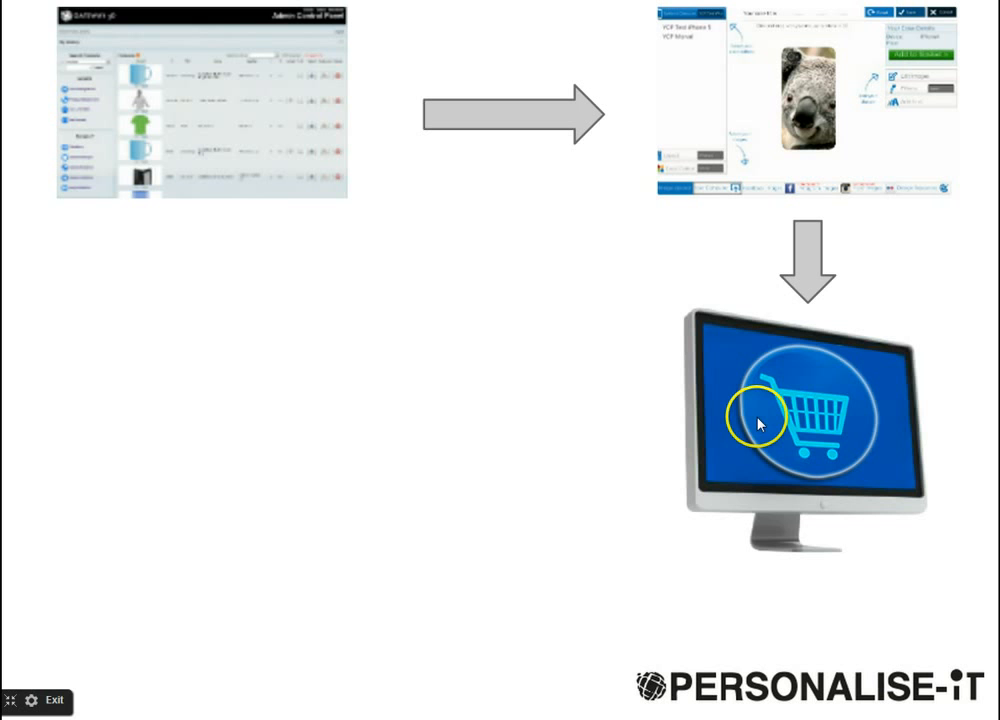
mouse_move(728, 408)
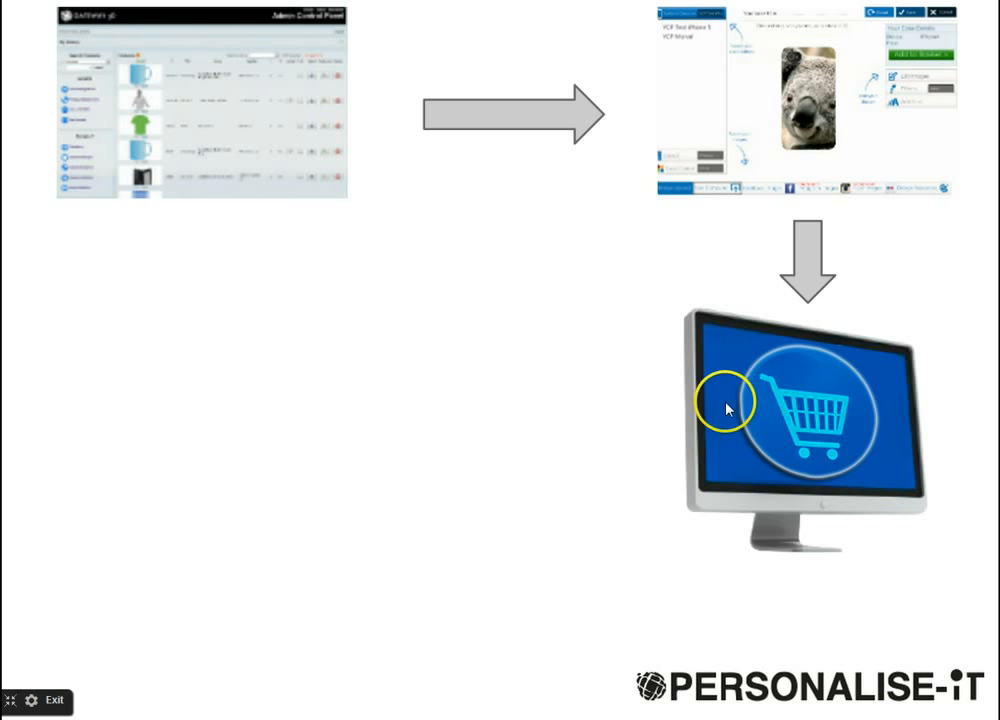
mouse_move(624, 412)
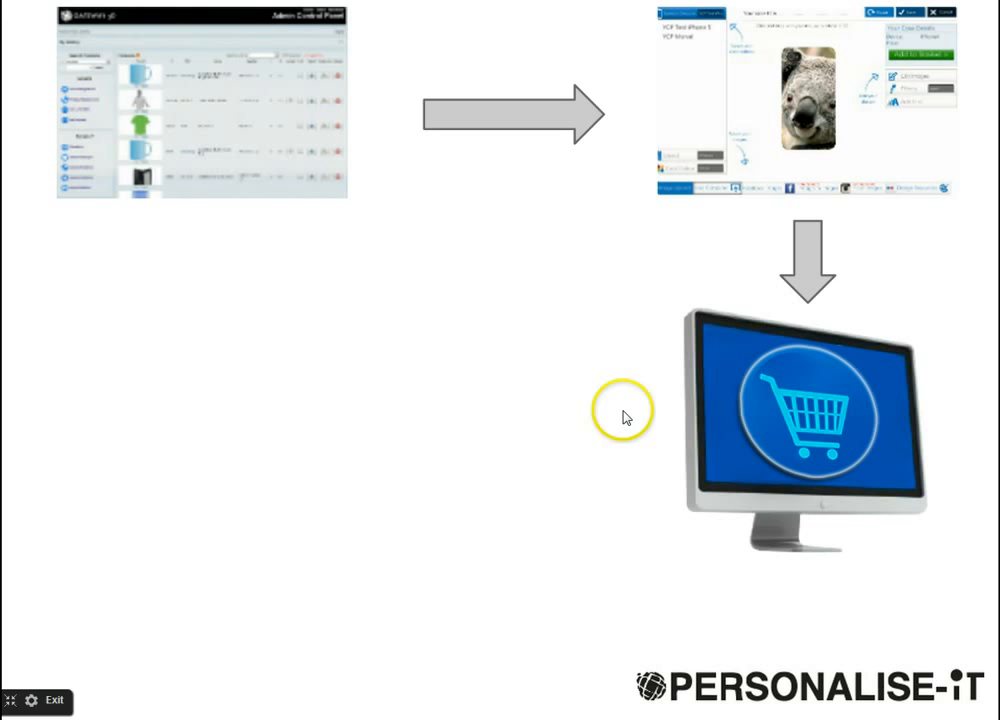
mouse_move(624, 418)
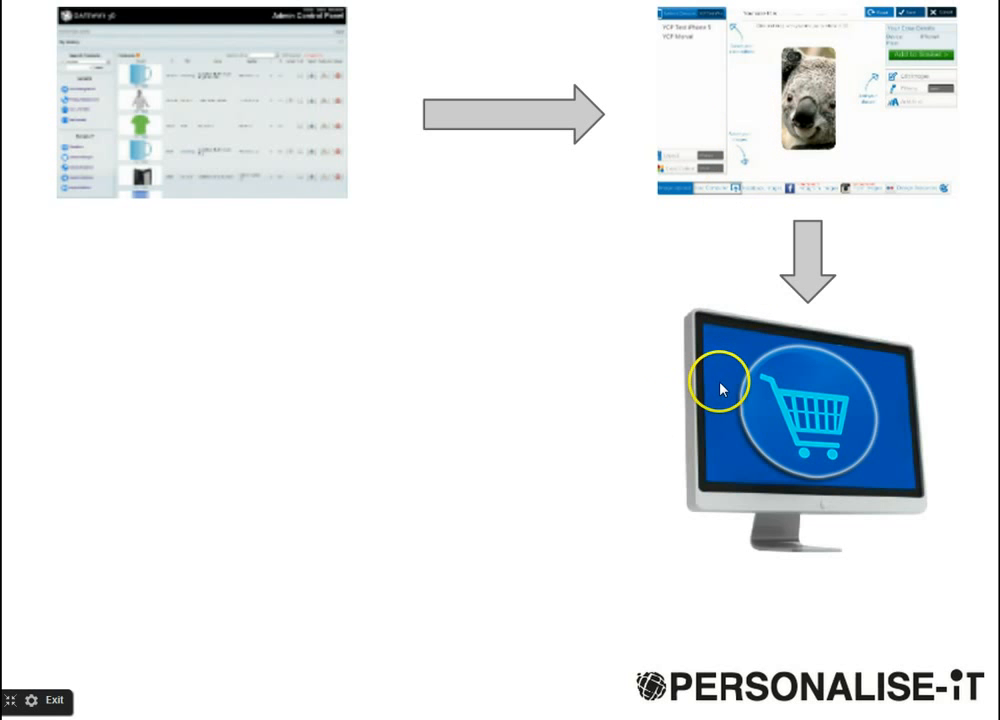
mouse_move(564, 470)
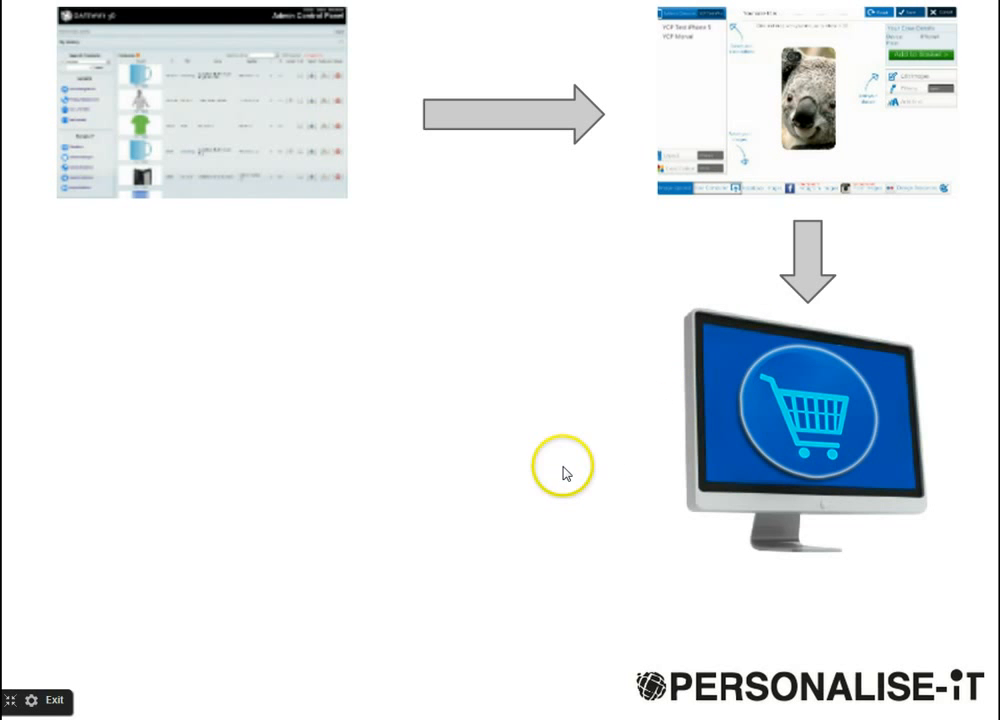
mouse_move(540, 474)
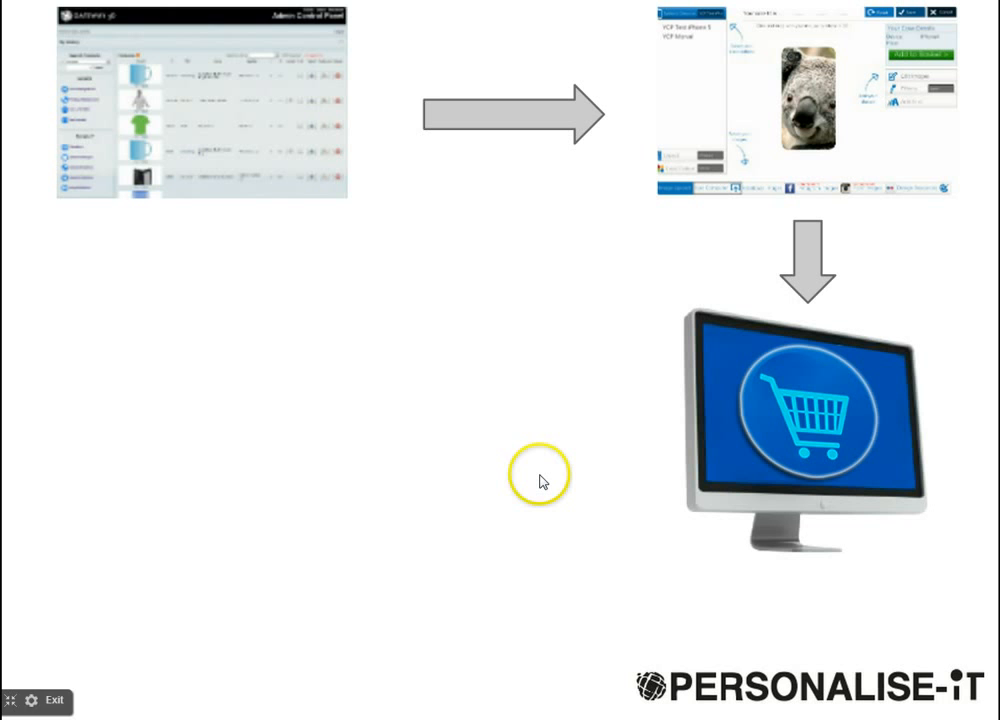
mouse_move(536, 486)
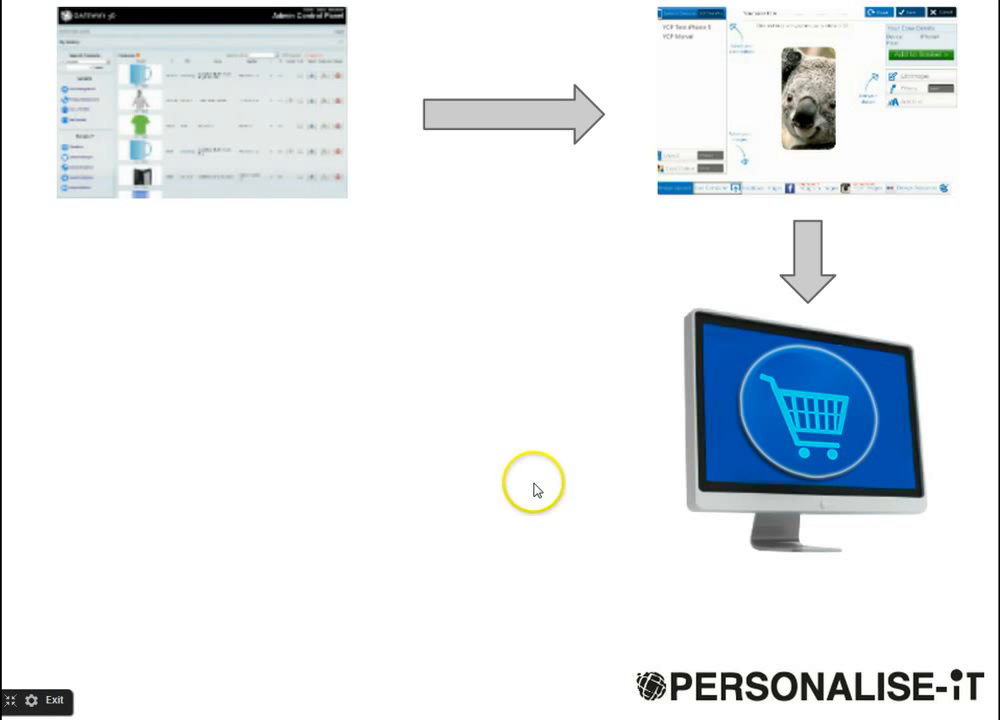
mouse_move(656, 436)
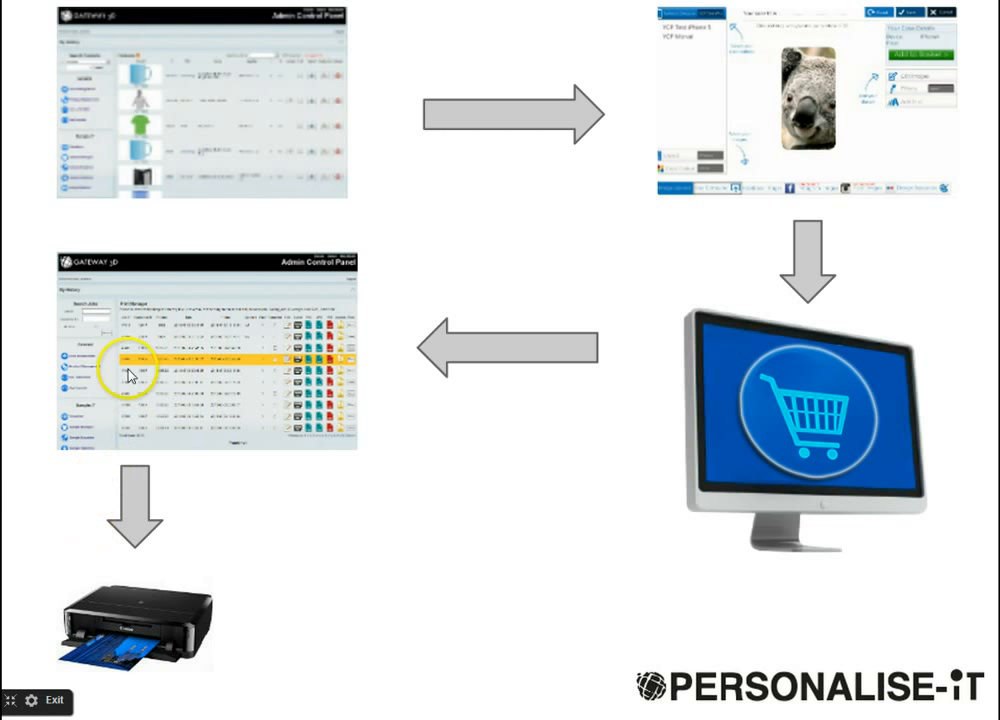
mouse_move(248, 424)
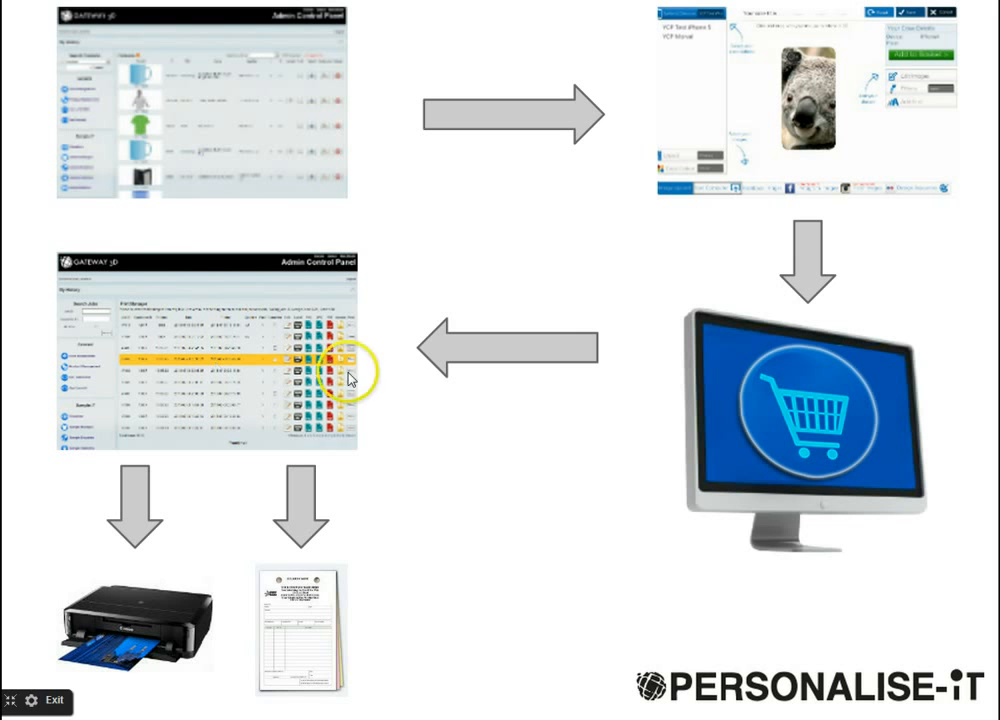
mouse_move(468, 488)
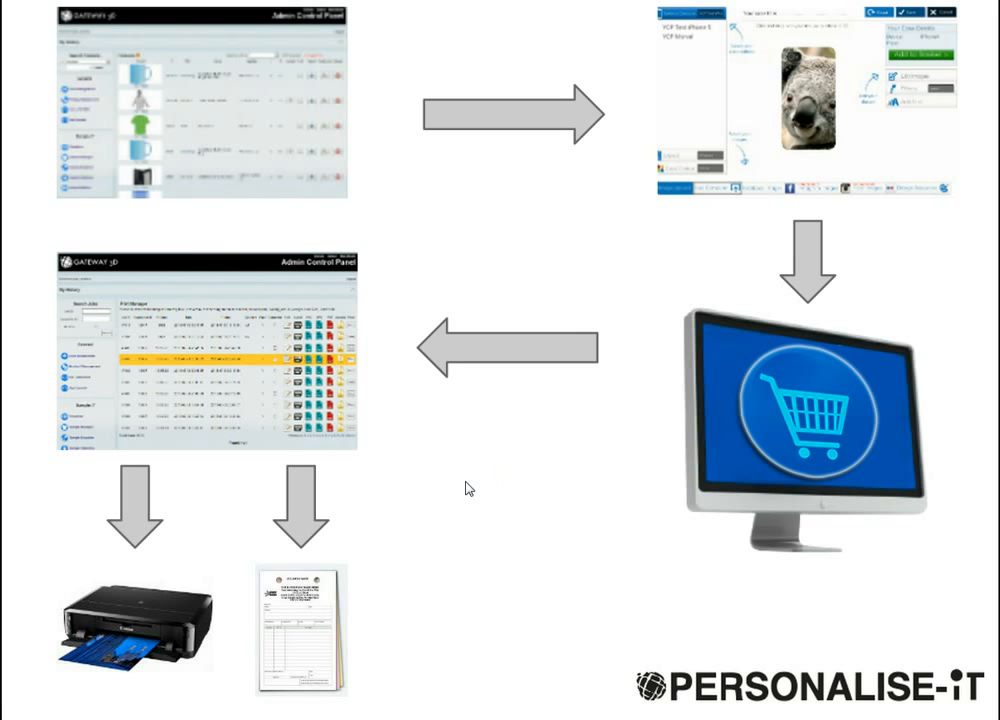